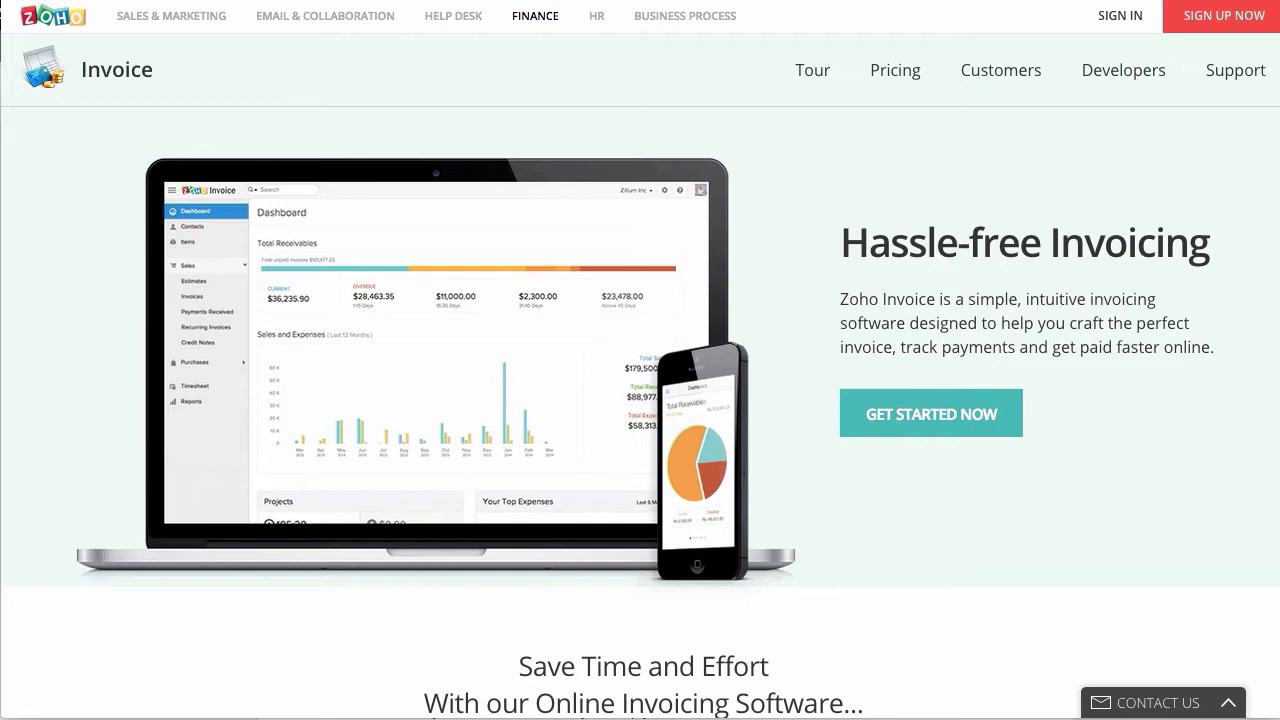
pyautogui.moveTo(1248, 272)
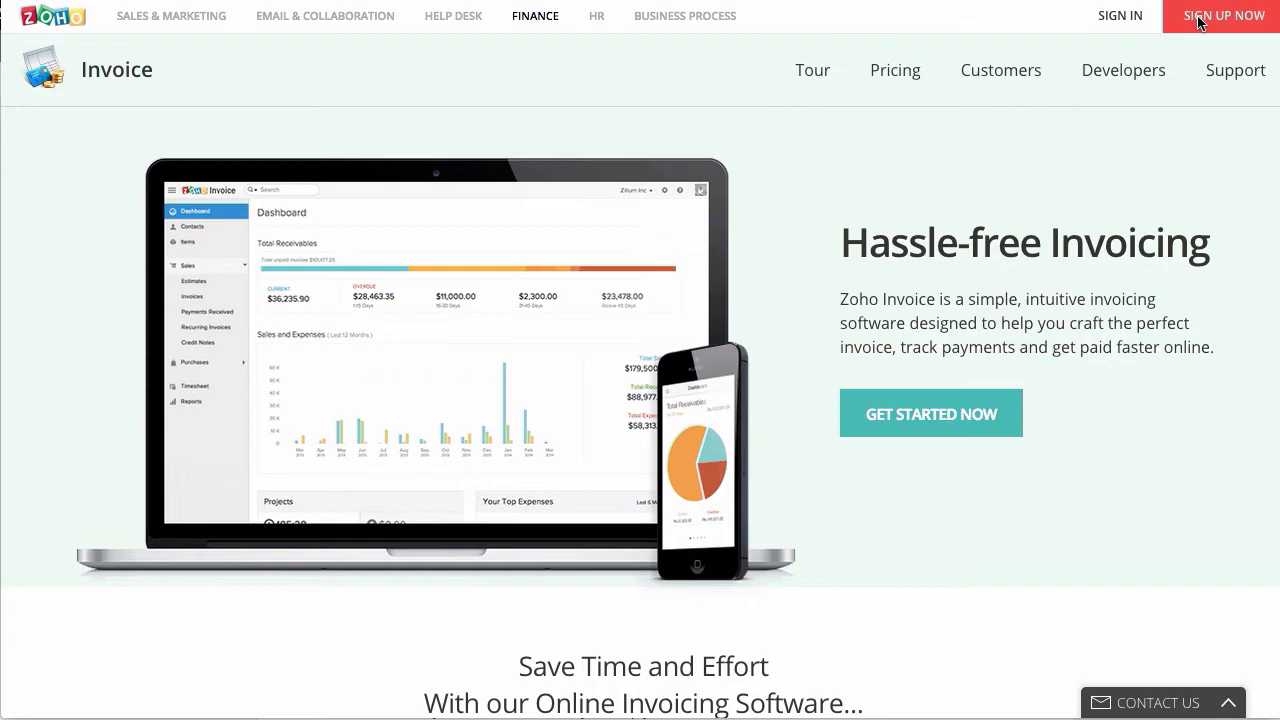
# - Sign up Zylkar with Patricia's name, email and password, country U.S.A, and submit
pyautogui.click(1222, 16)
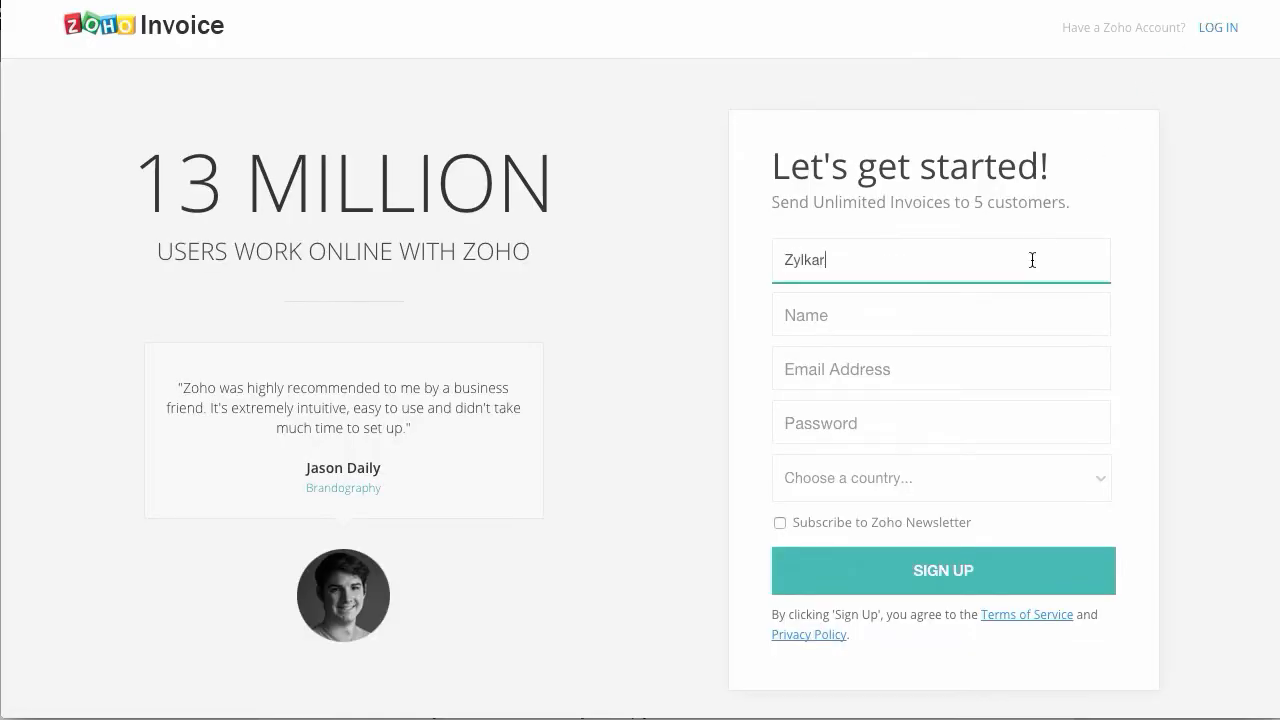
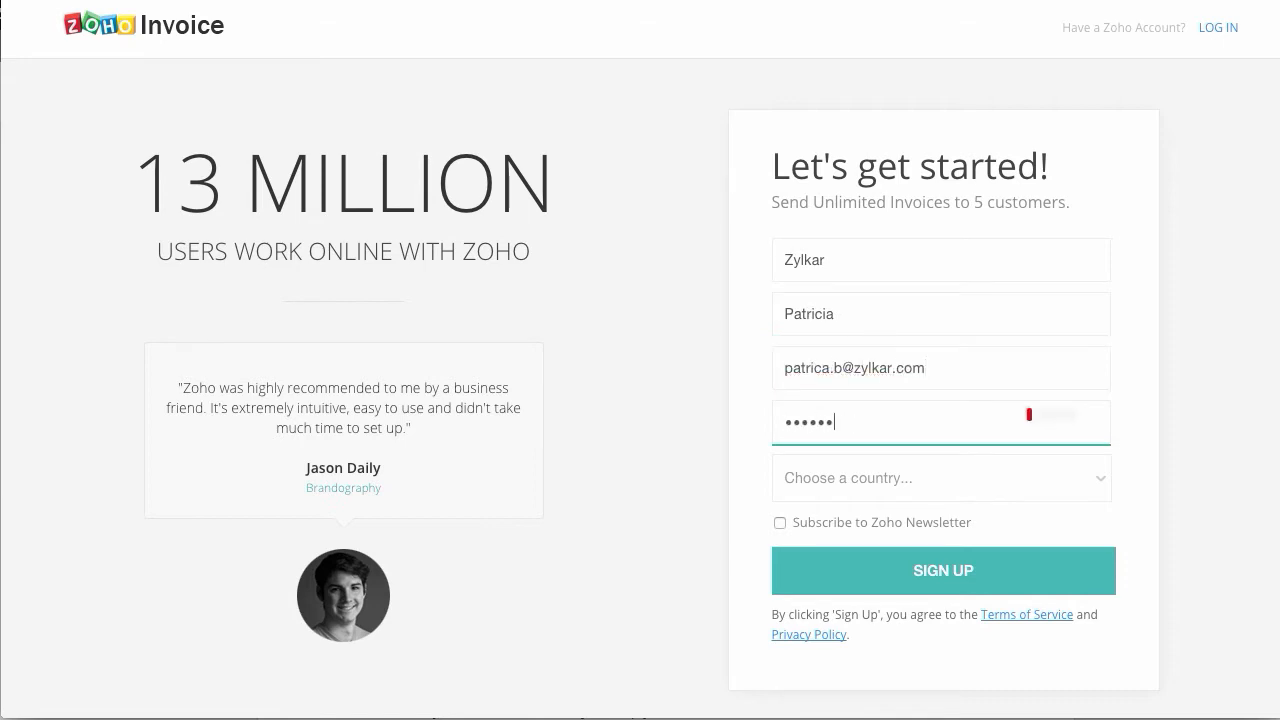
pyautogui.click(940, 476)
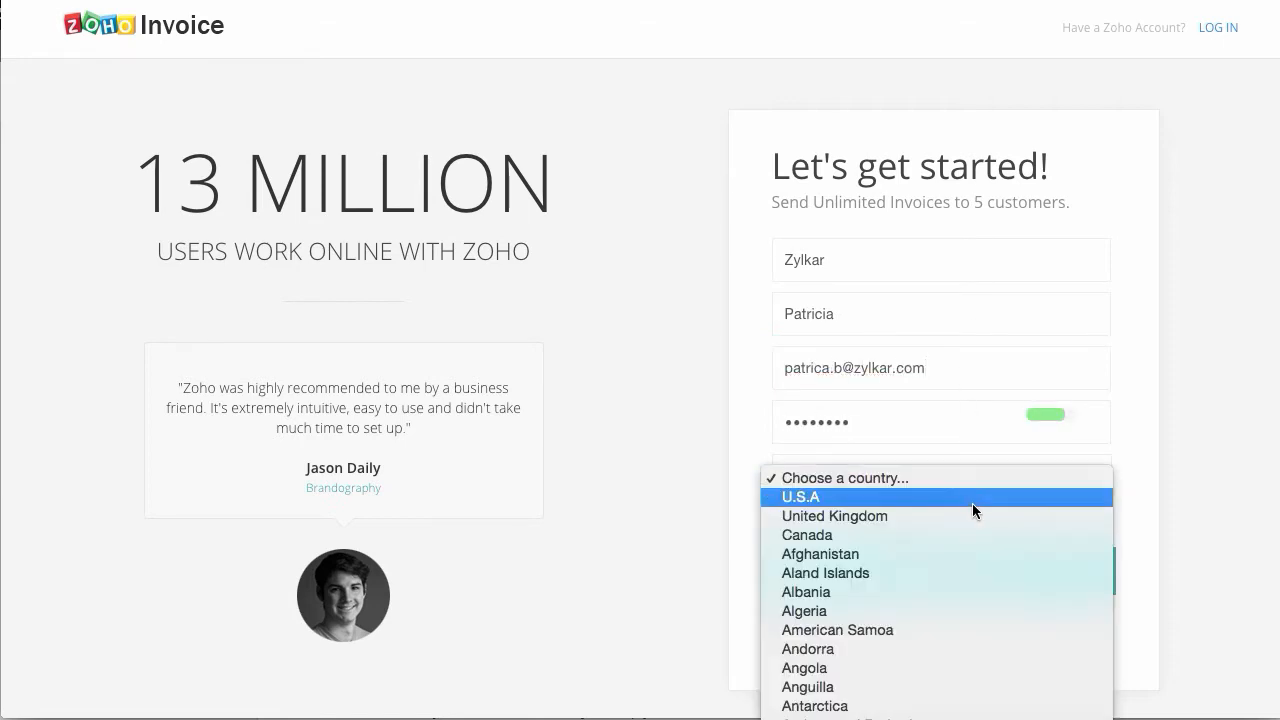
pyautogui.click(800, 496)
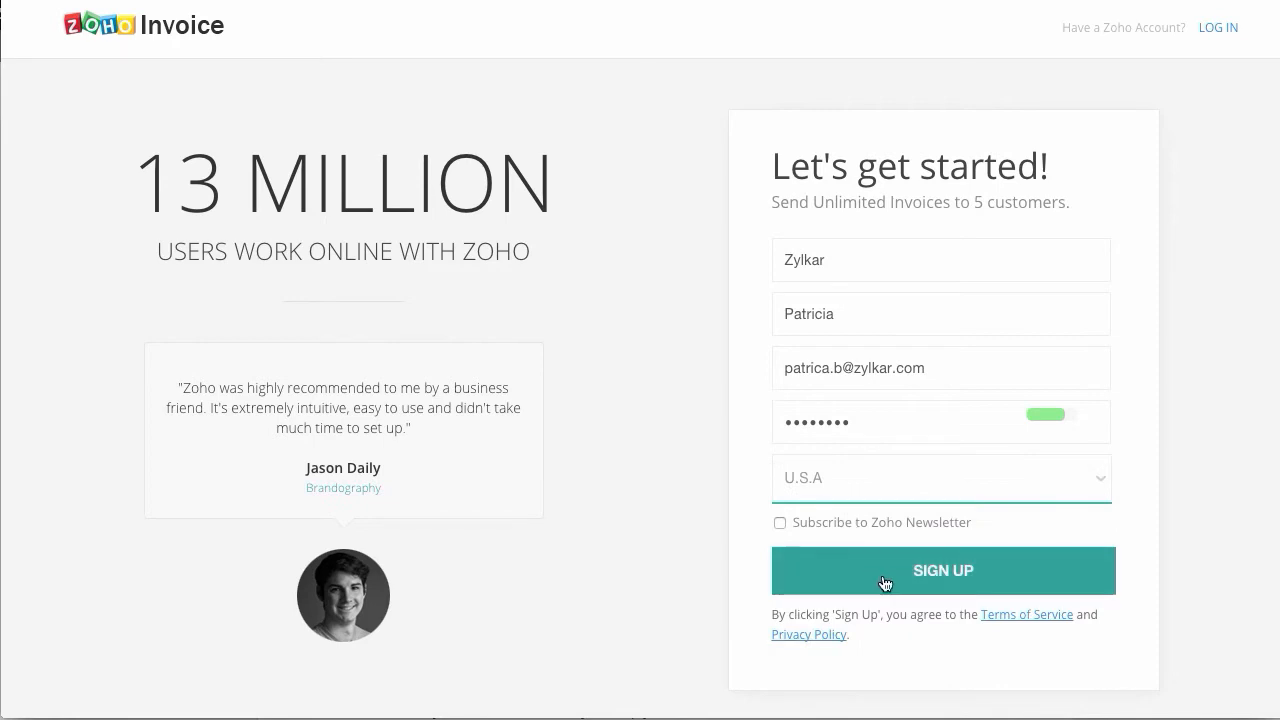
pyautogui.click(940, 570)
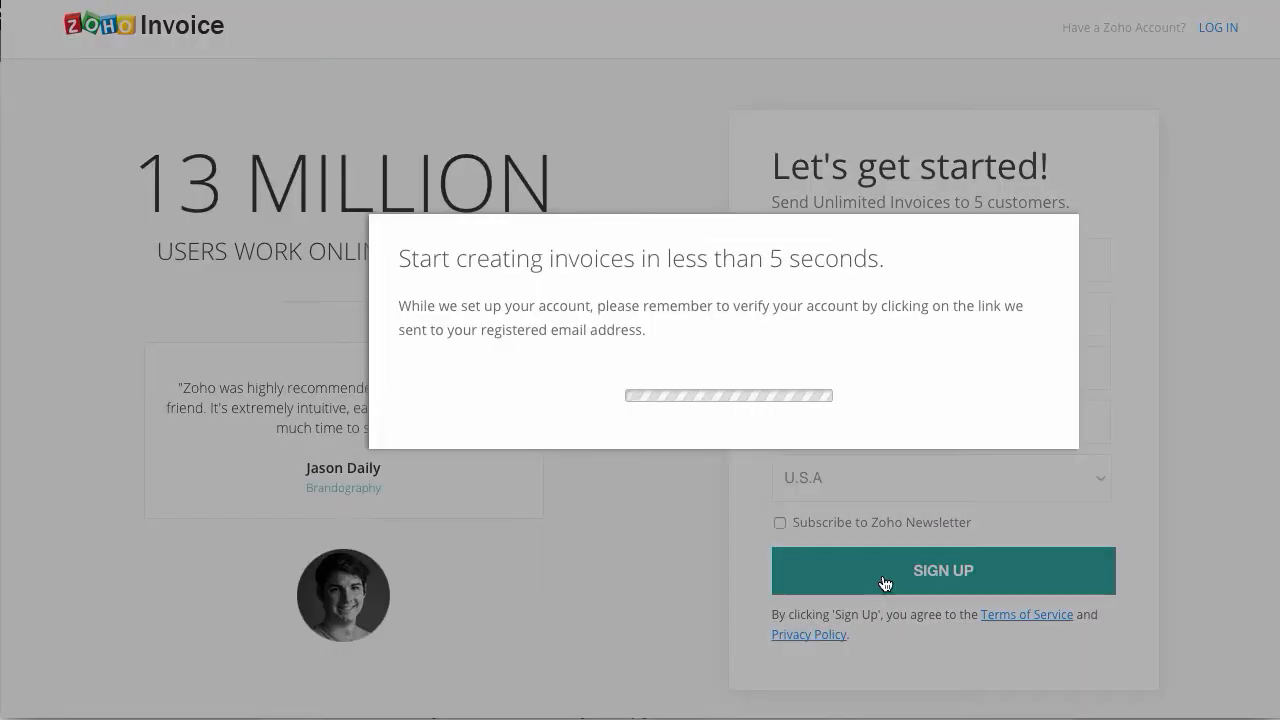
pyautogui.click(942, 570)
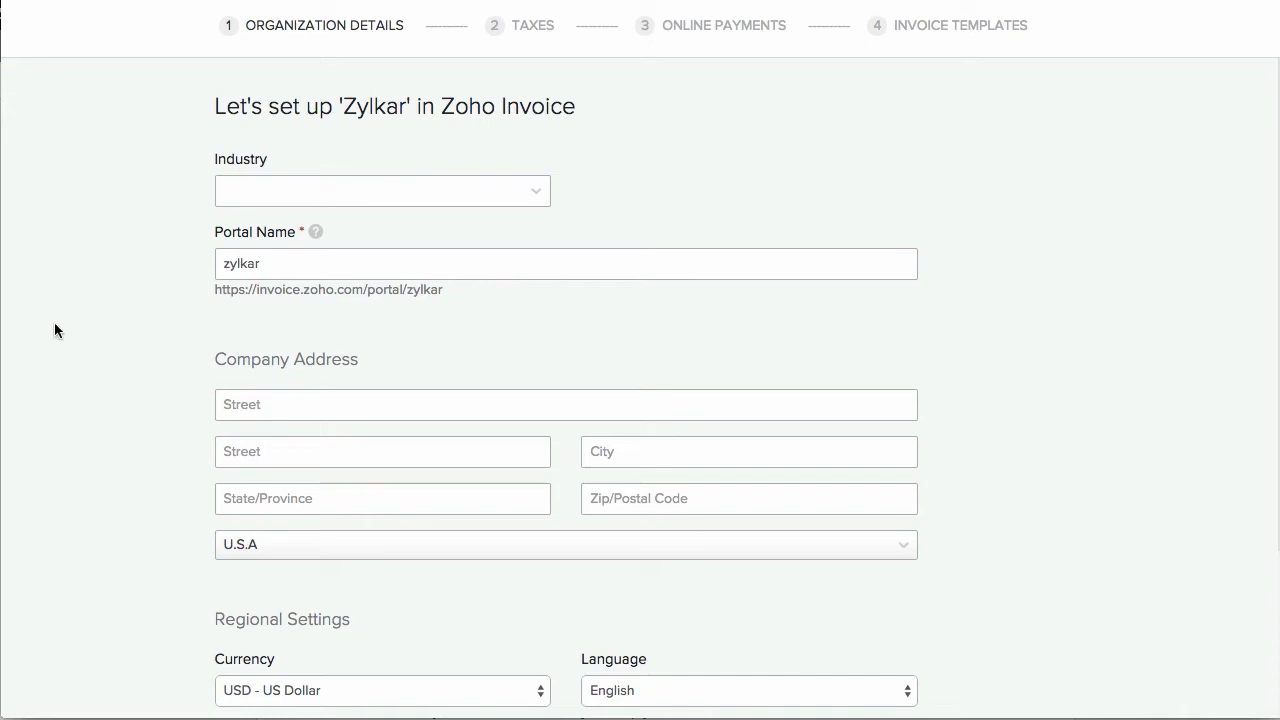
# - Set the industry to Marketing and the portal name to zylkarglobalusa
pyautogui.write('m')
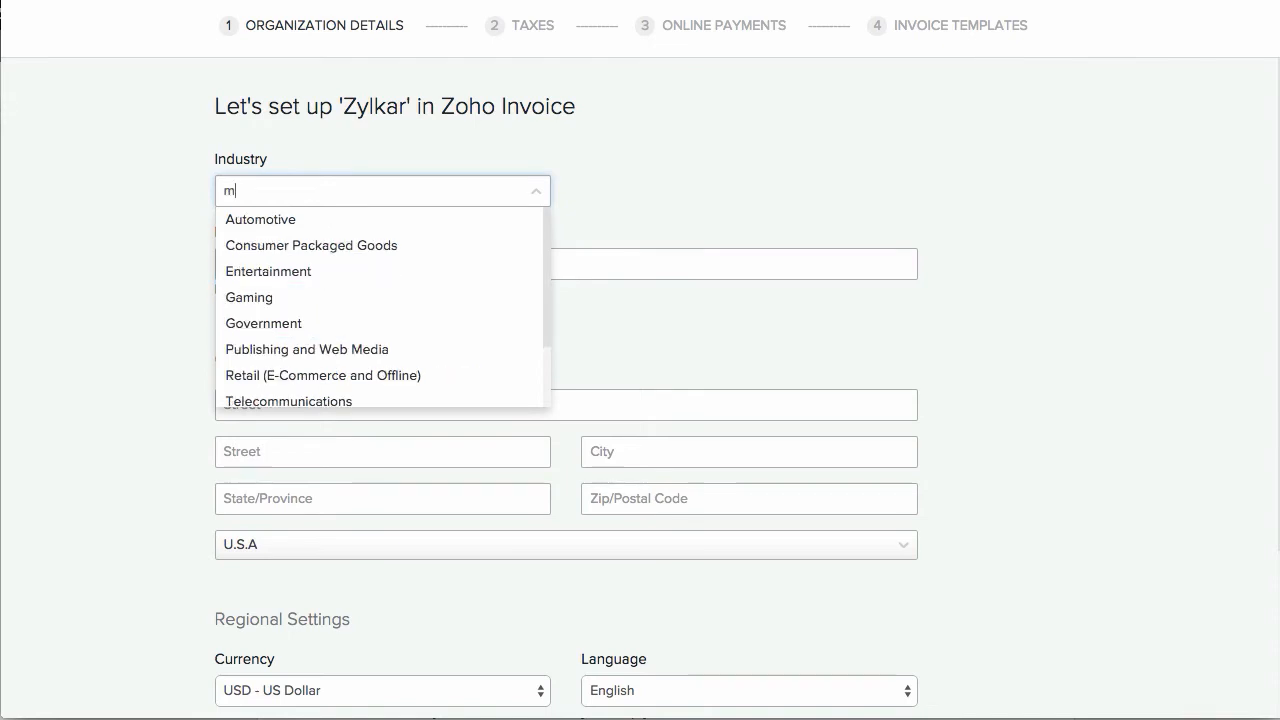
pyautogui.click(380, 190)
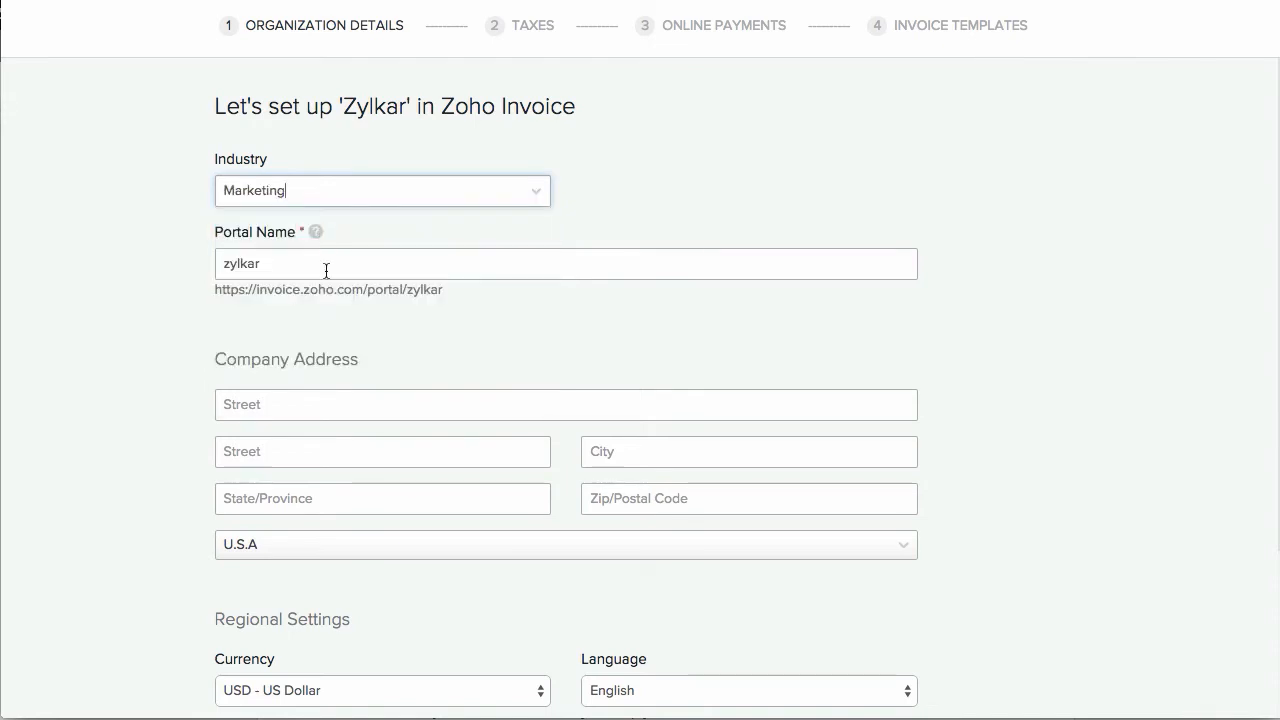
pyautogui.click(566, 264)
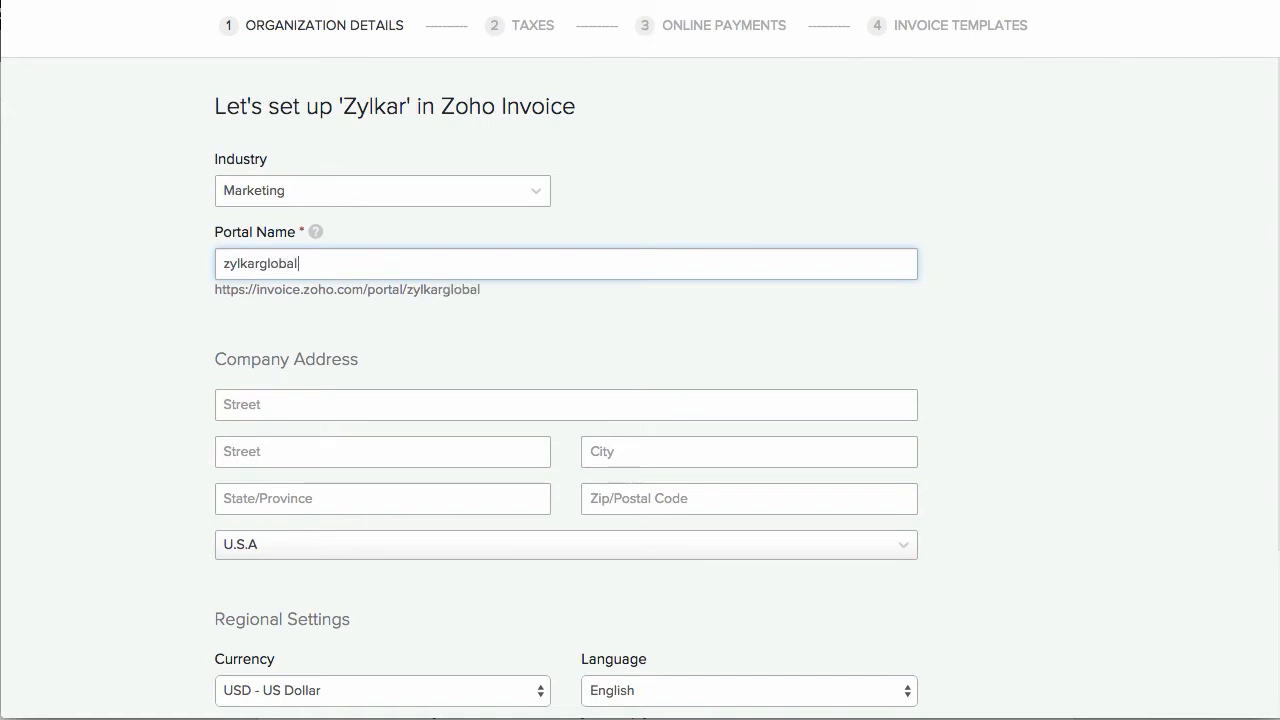
pyautogui.write('usa')
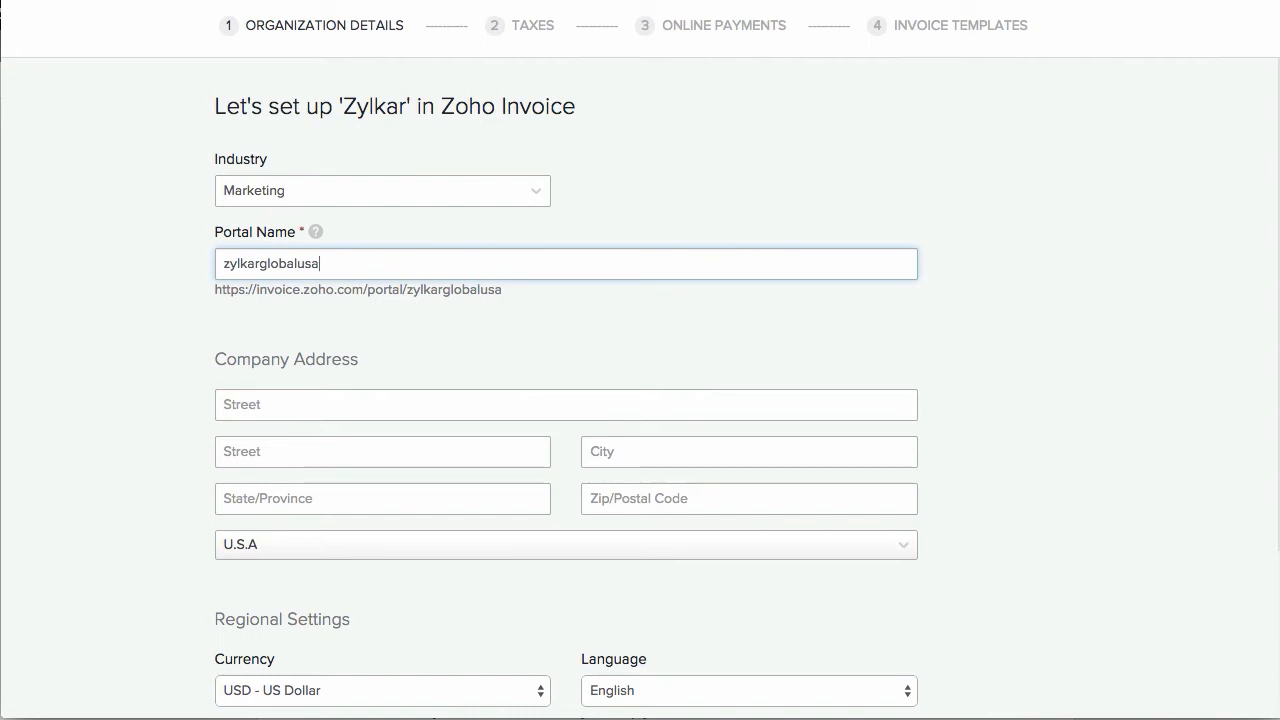
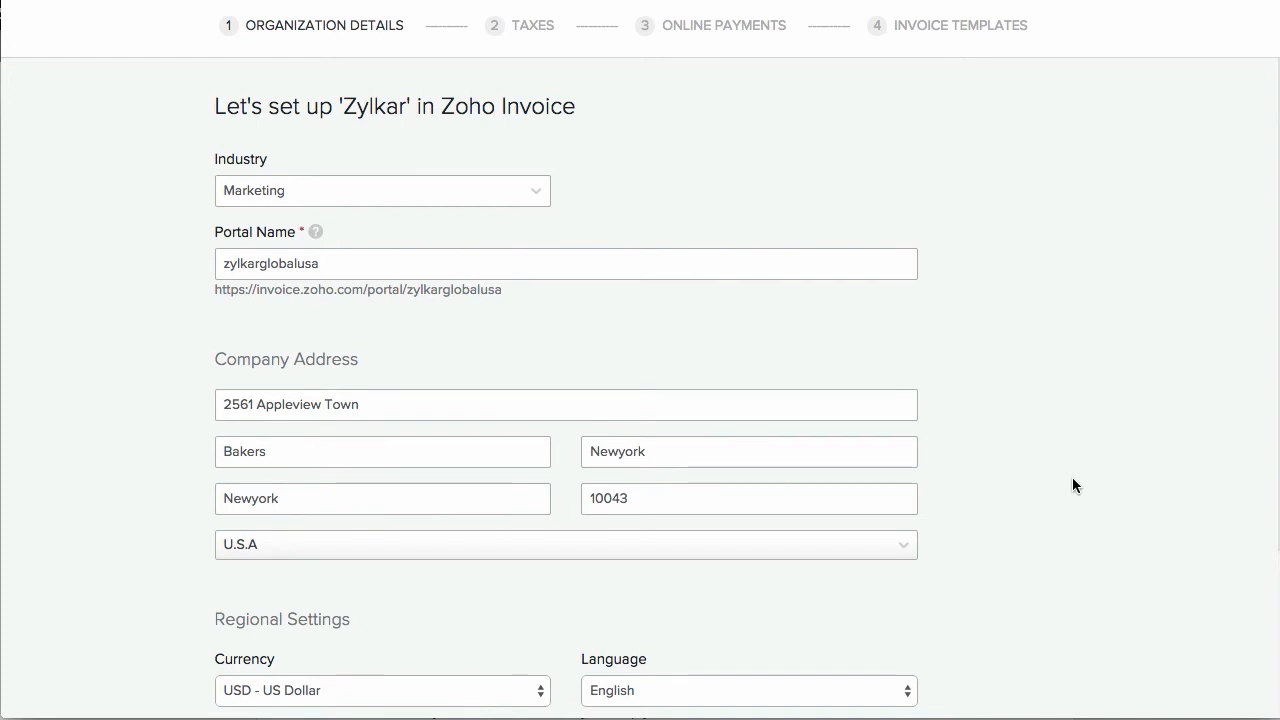
pyautogui.scroll(-3)
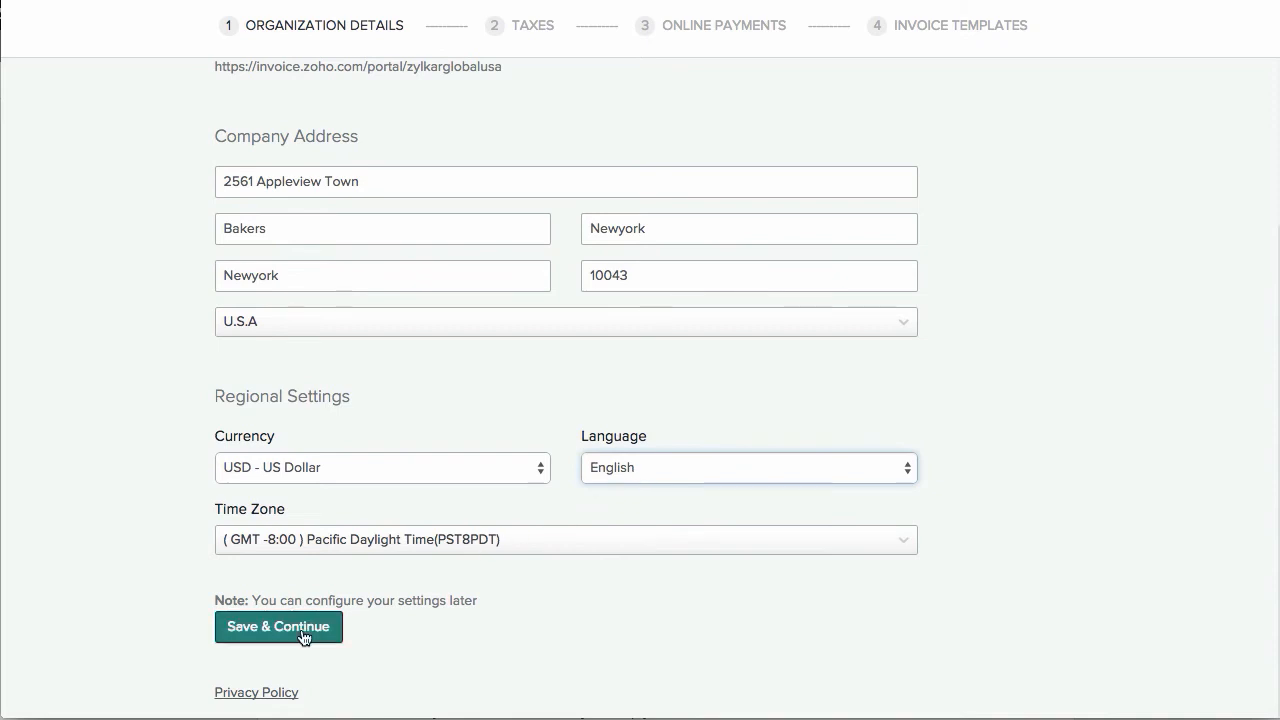
# - Save the organization details, add a Vat tax at 9.5%, and continue to online payments
pyautogui.click(278, 626)
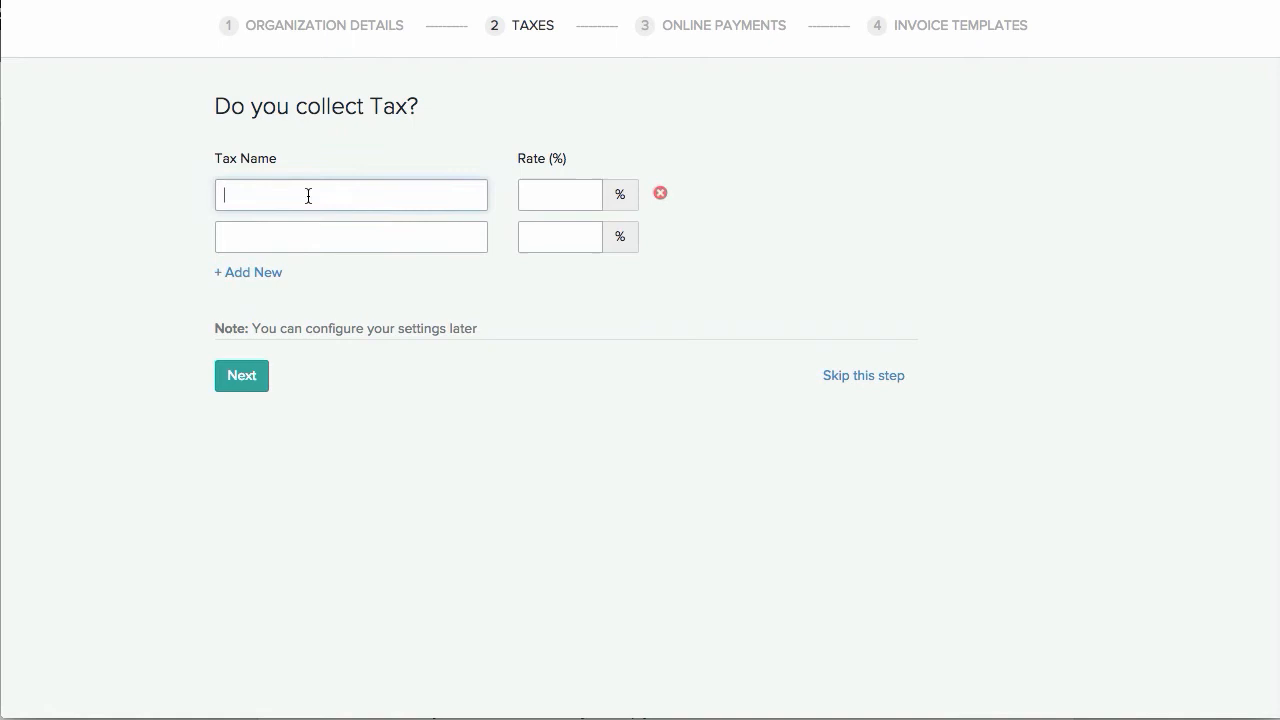
pyautogui.write('Vat')
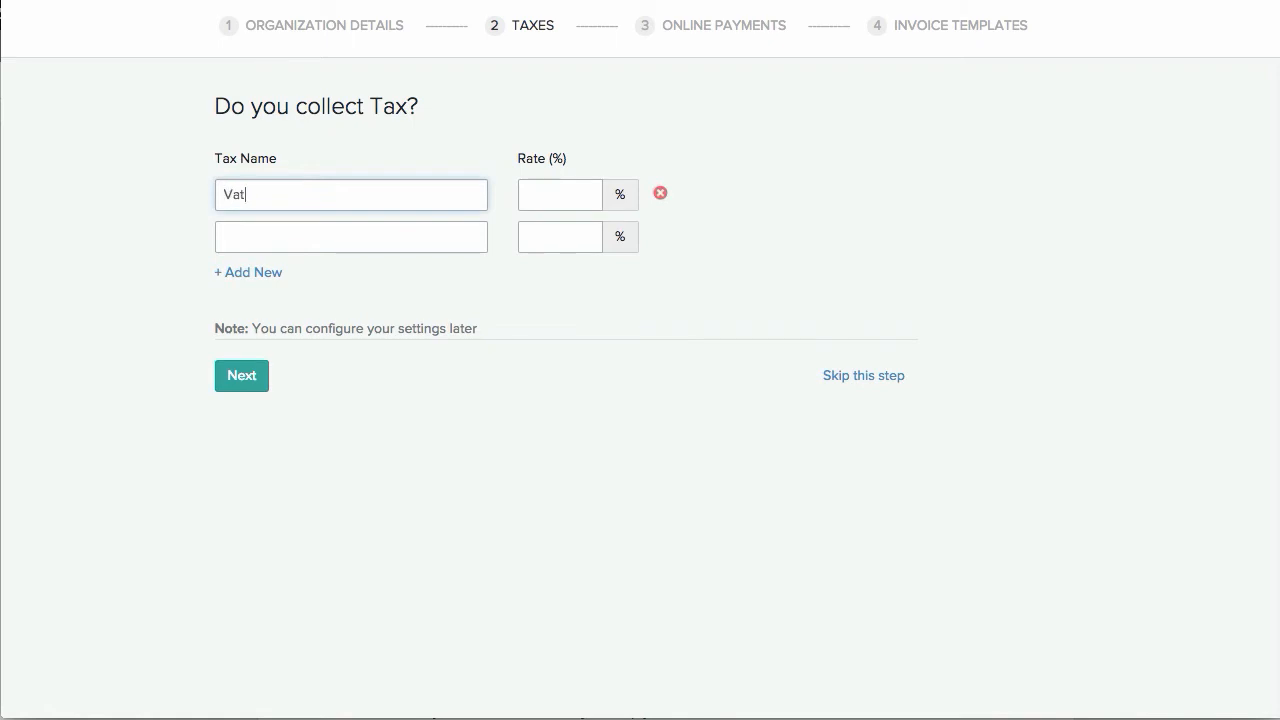
pyautogui.write('9')
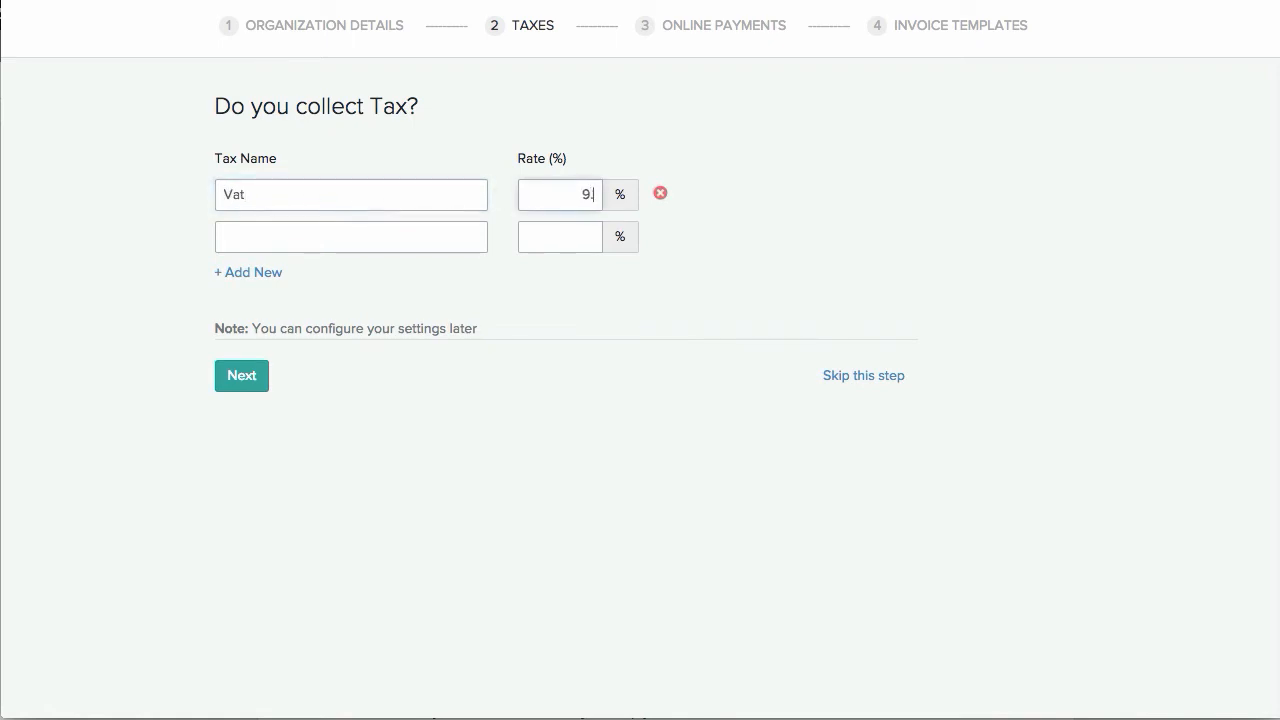
pyautogui.write('5')
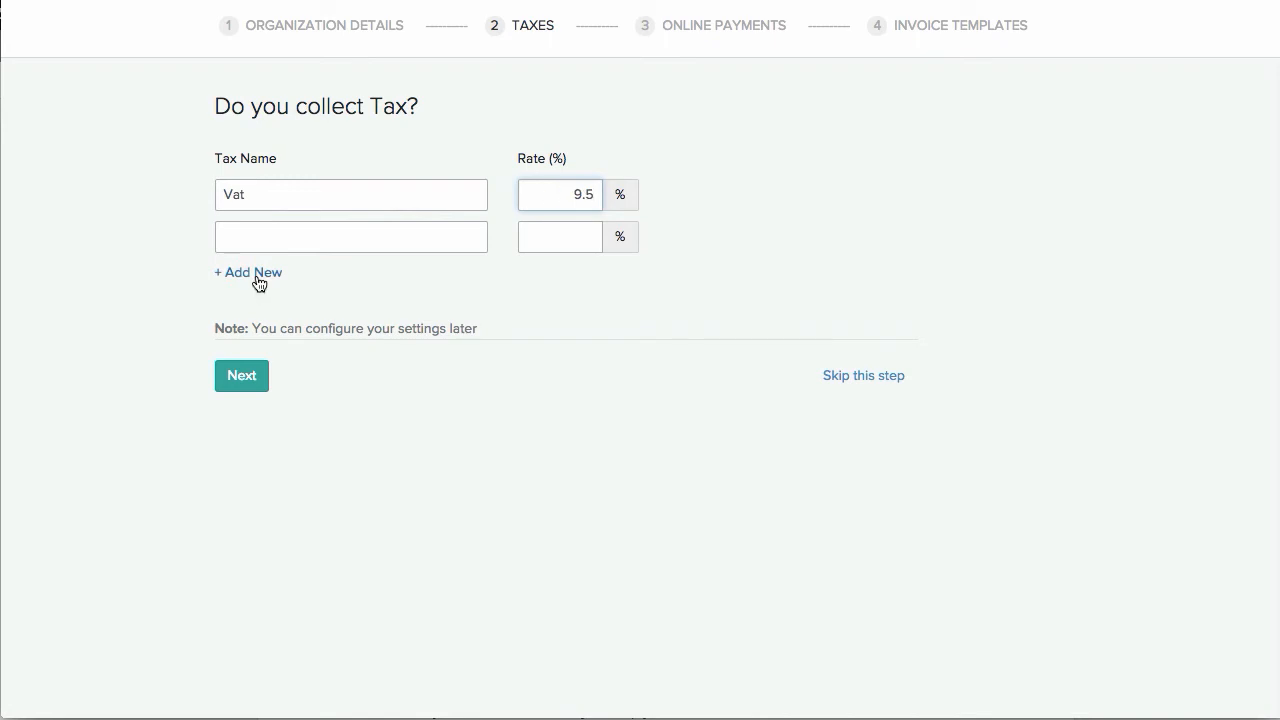
pyautogui.click(248, 272)
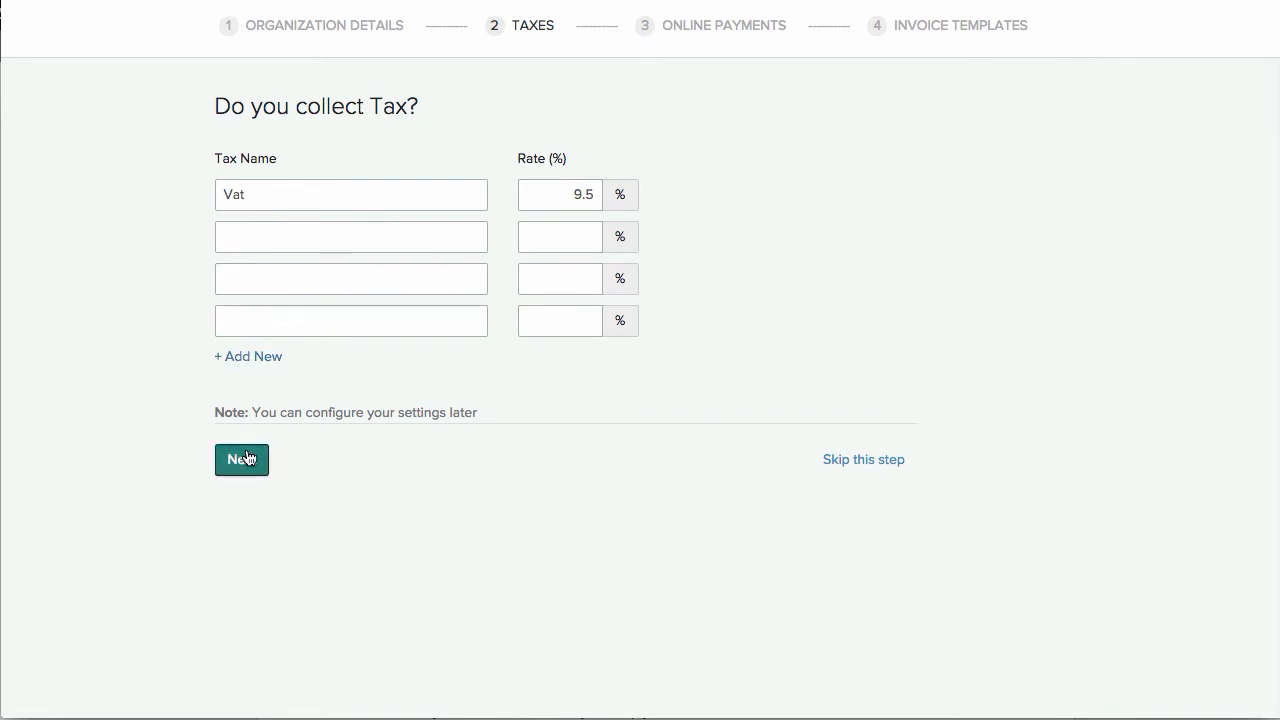
pyautogui.click(240, 458)
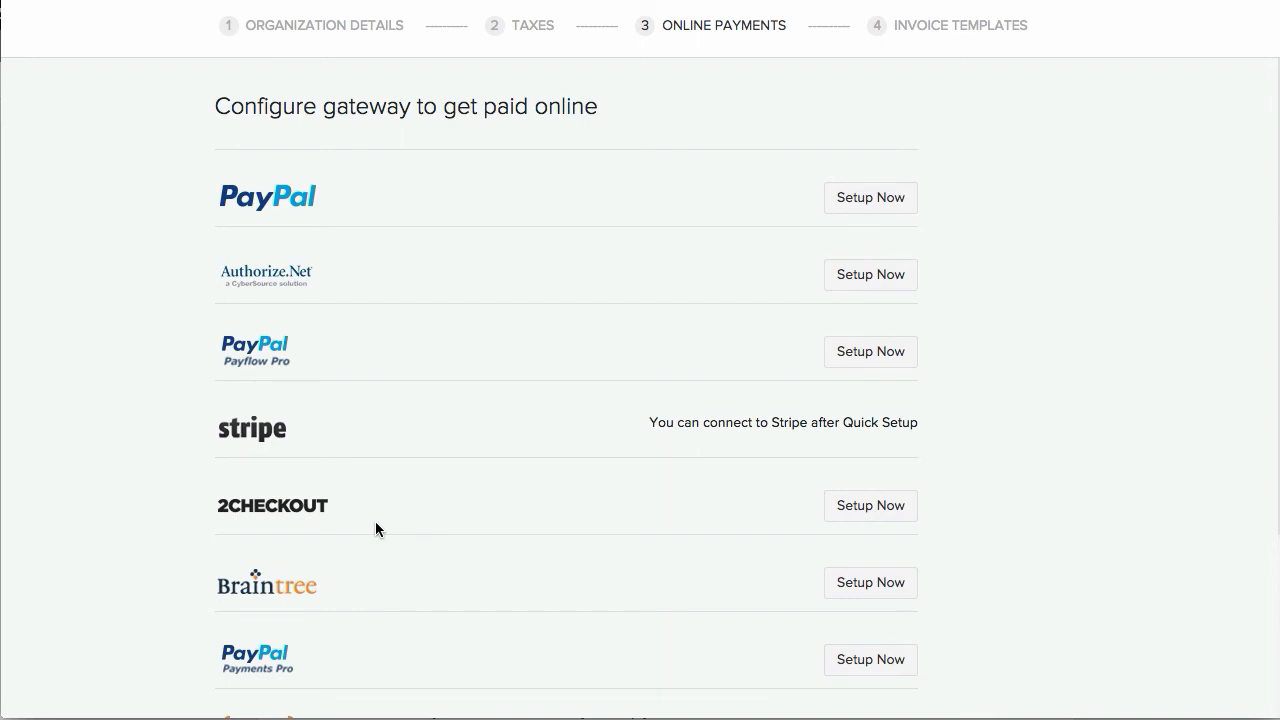
pyautogui.click(868, 198)
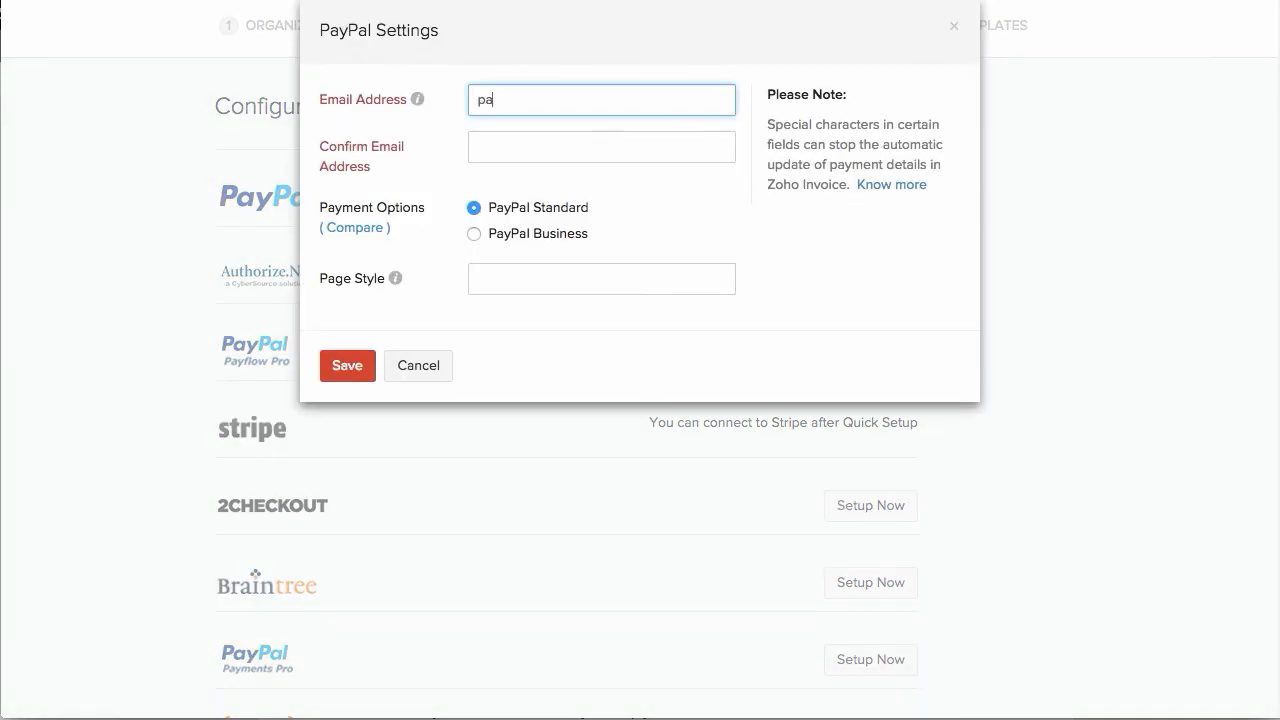
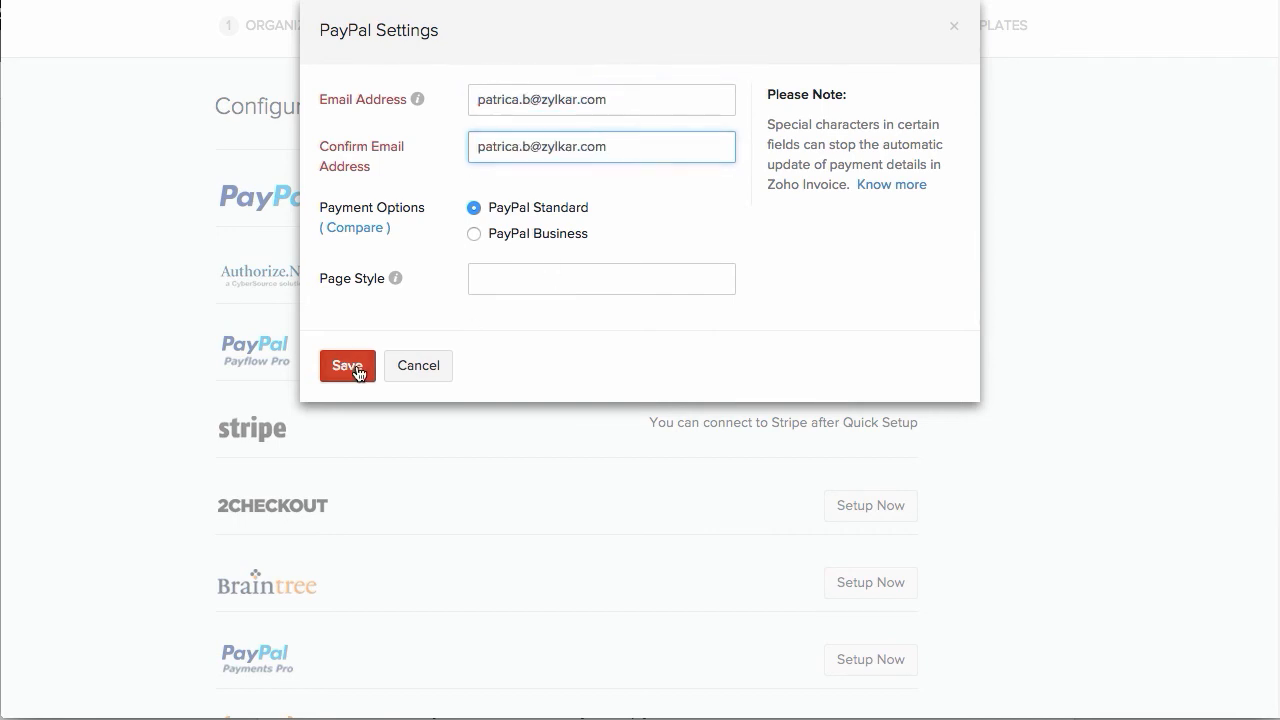
pyautogui.click(346, 364)
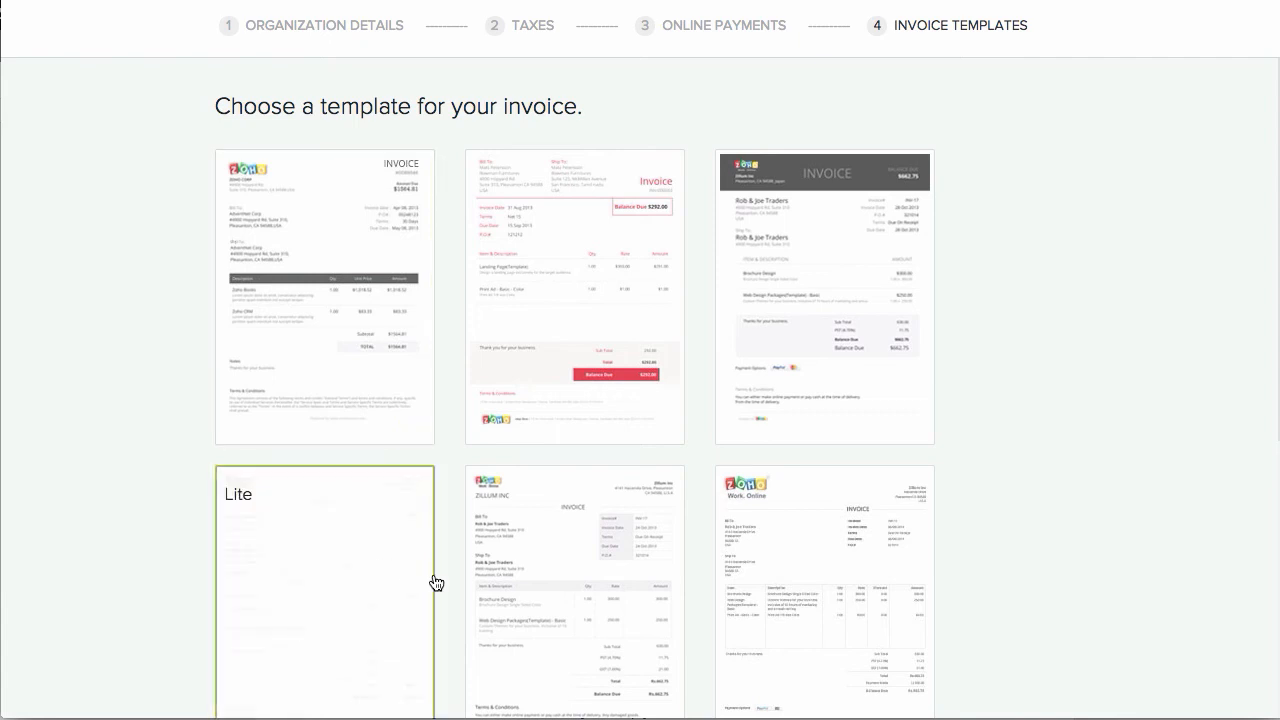
# - Keep the chosen invoice template and finish setup to reach the Hello Patricia dashboard
pyautogui.scroll(-3)
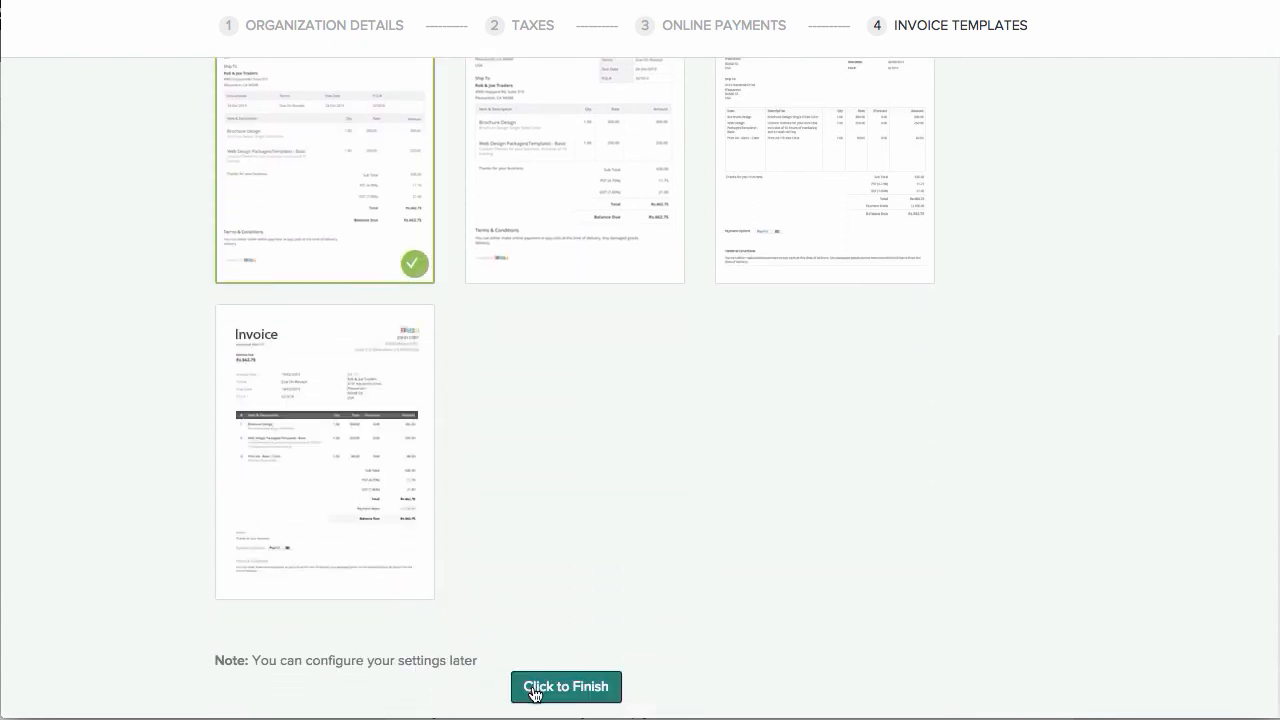
pyautogui.click(564, 686)
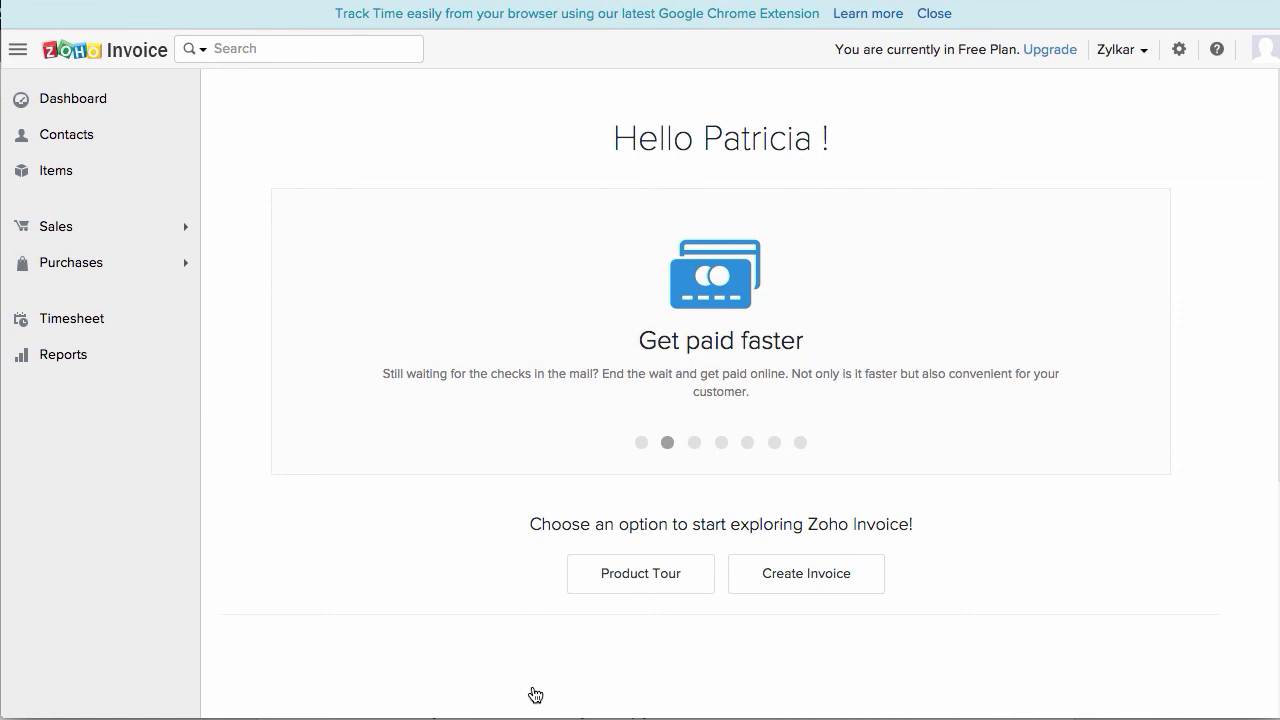
# - Show the settings menu with Organization Profile, Users, Taxes and Integrations from the gear icon
pyautogui.click(1180, 48)
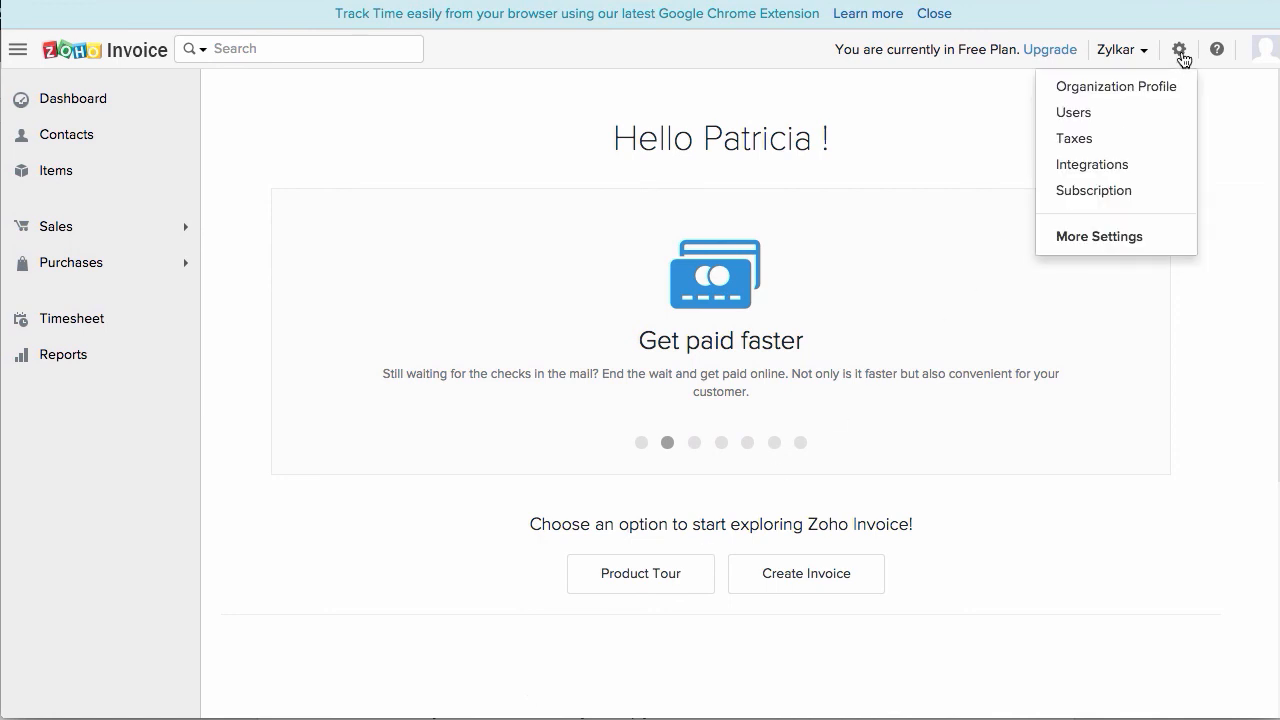